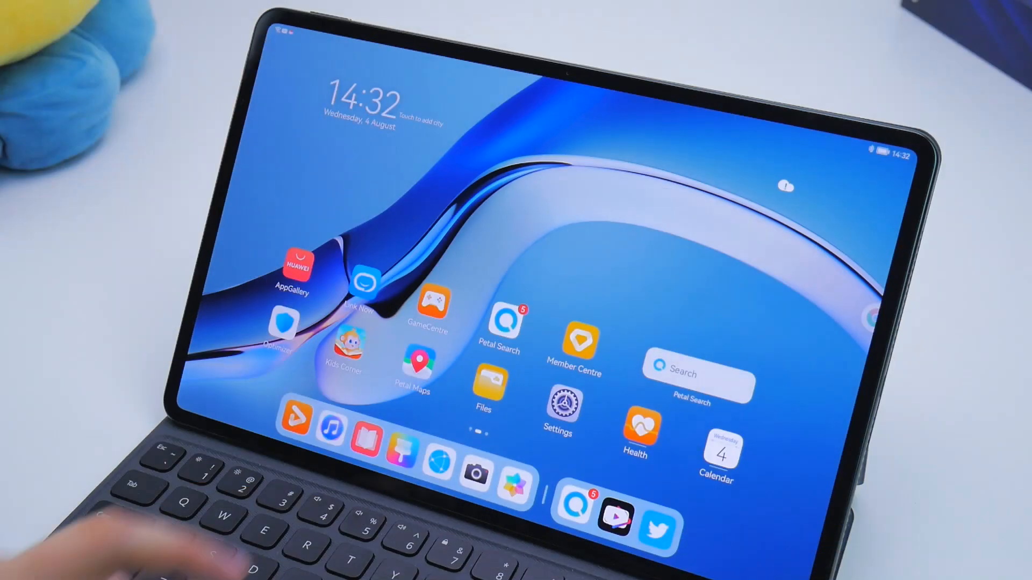
- Launch Petal Search, search 'youtube' and browse the matching app results list
left_click(498, 322)
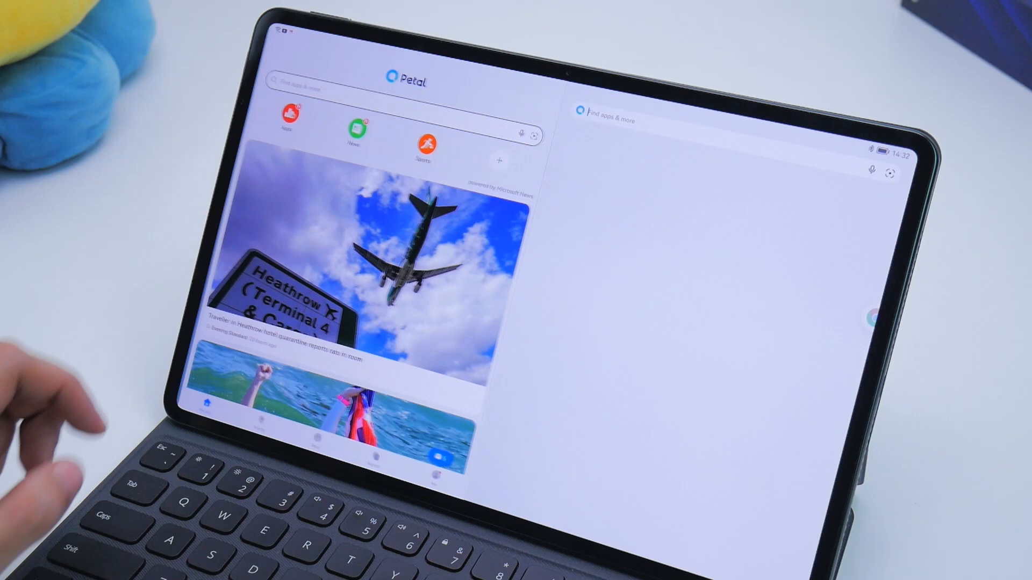
left_click(611, 120)
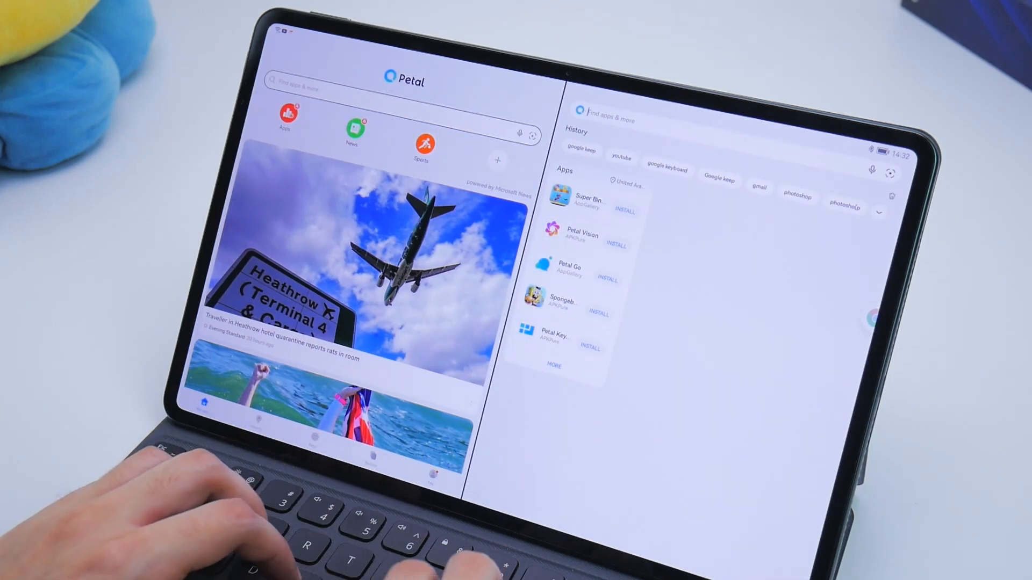
type("youtube")
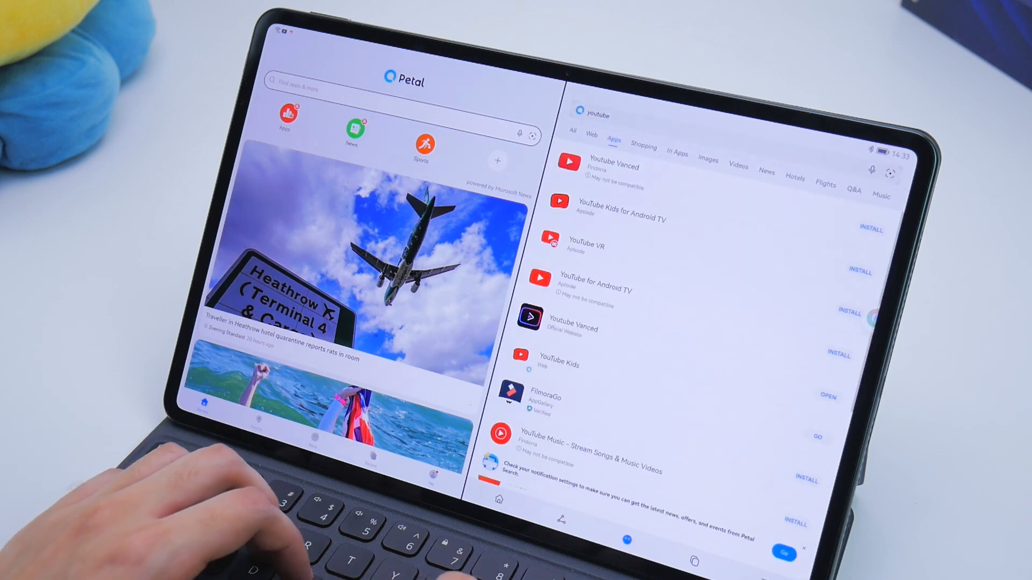
scroll("down", 3)
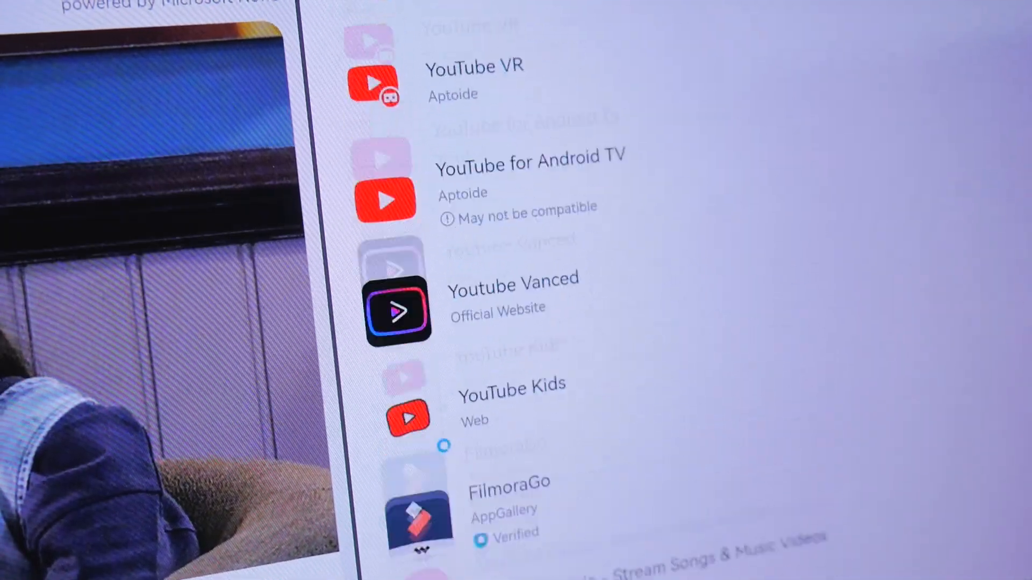
scroll("down", 3)
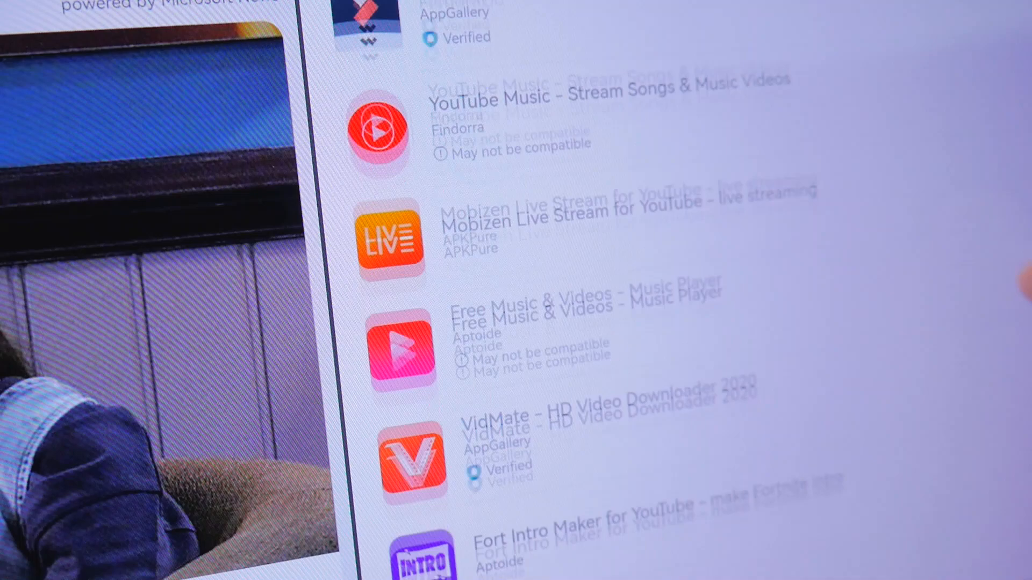
scroll("down", 3)
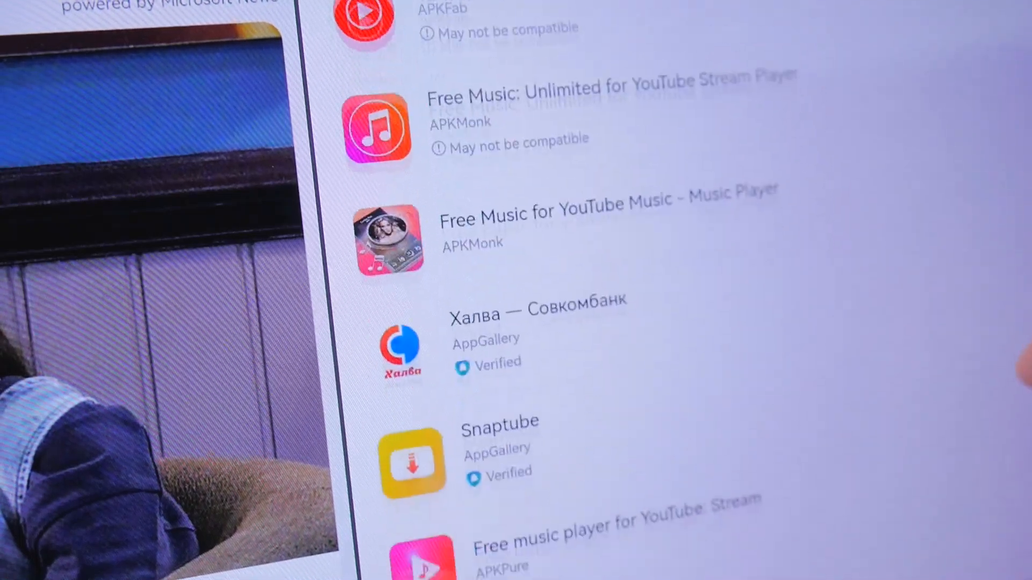
scroll("up", 3)
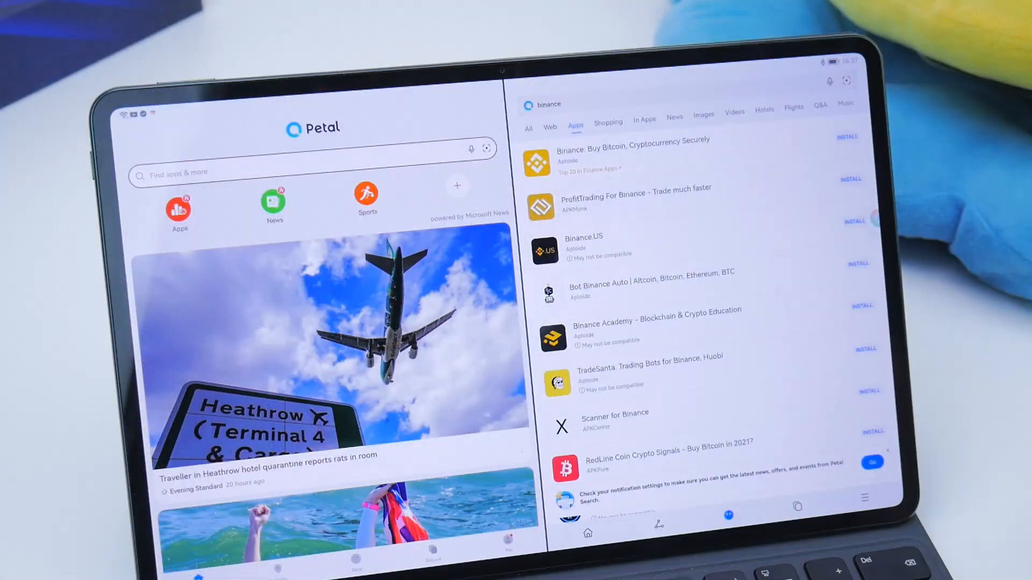
- Swipe through the Binance cryptocurrency app results in the Apps list
scroll("down", 3)
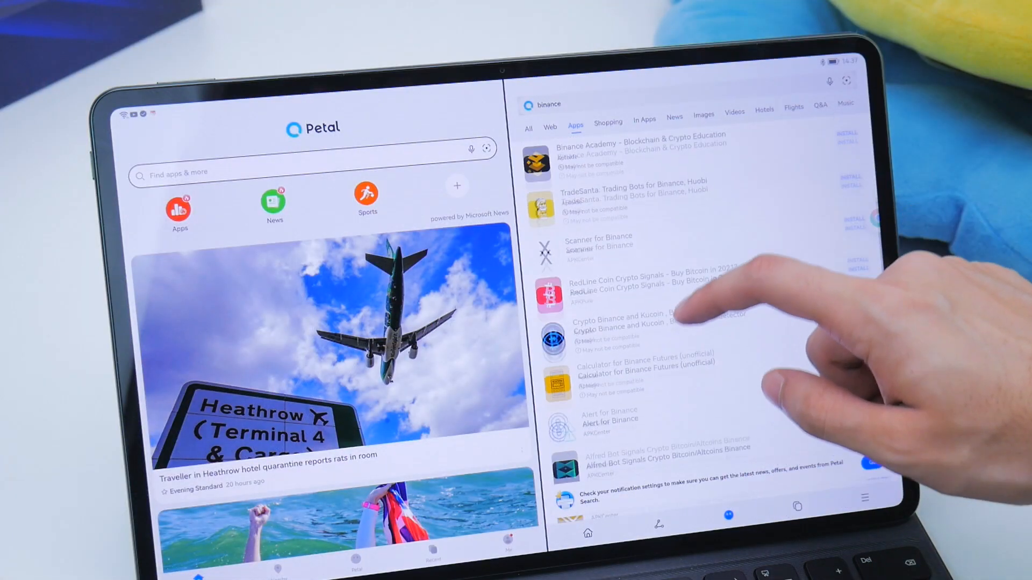
scroll("up", 3)
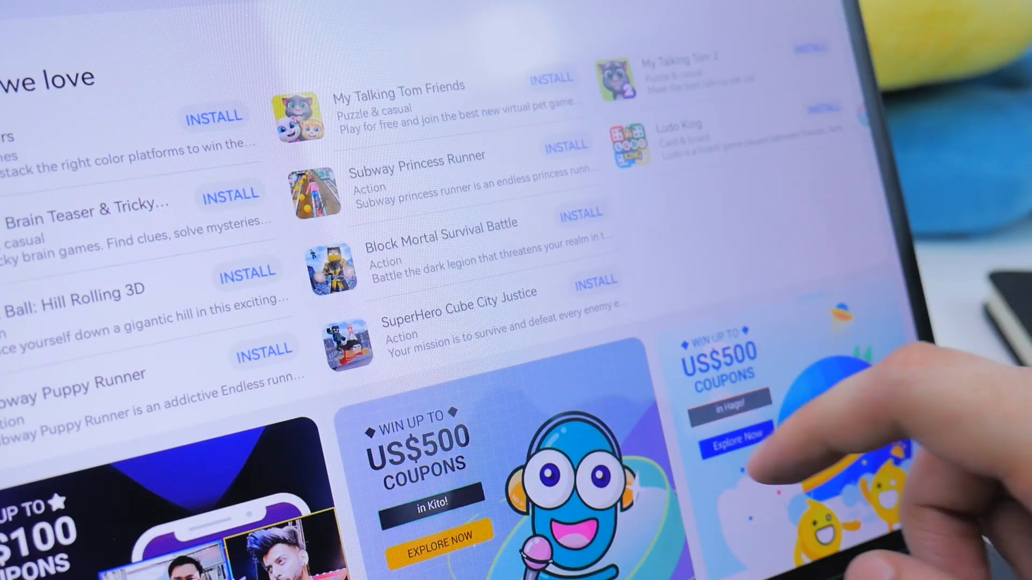
- Scroll AppGallery's home page past game picks, popular apps and coupon banners
scroll("down", 3)
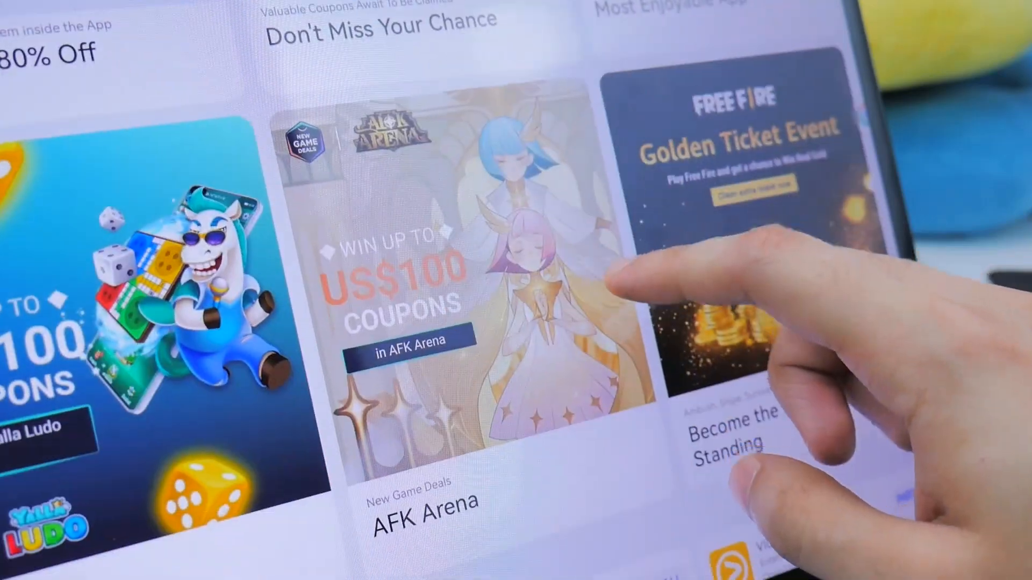
scroll("down", 3)
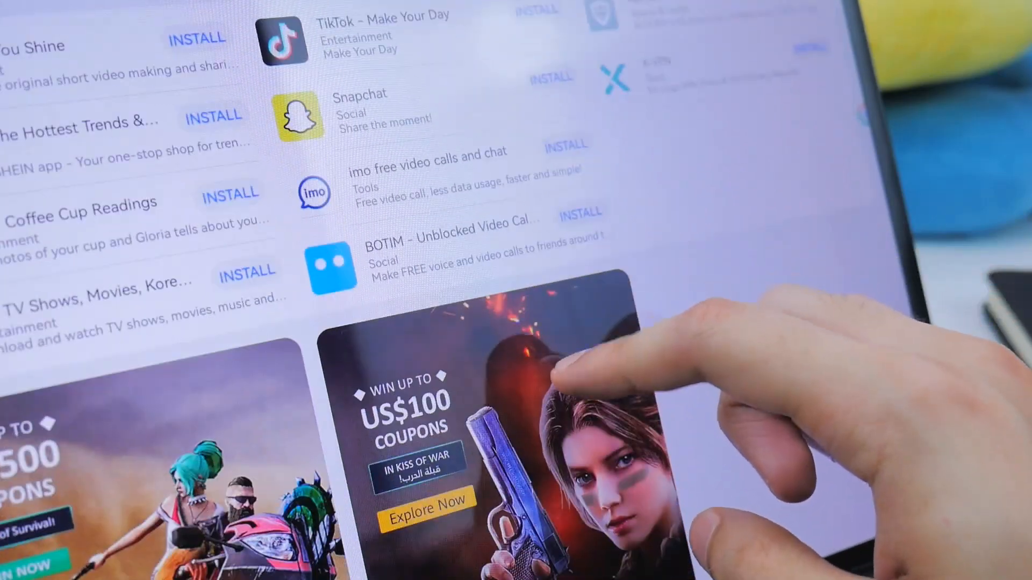
scroll("down", 3)
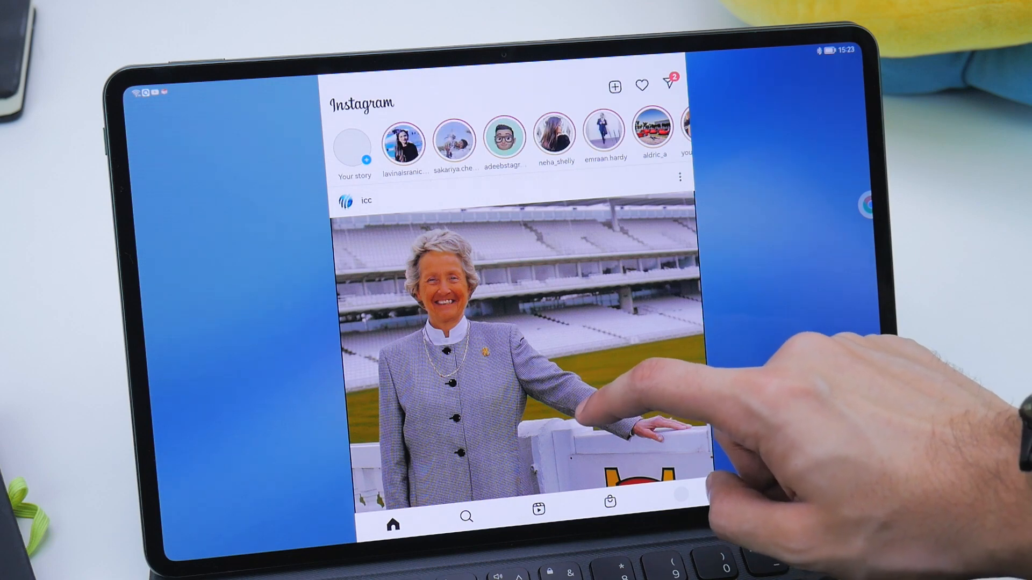
- Scroll the Instagram home feed of stories and posts in its phone-style window
scroll("down", 3)
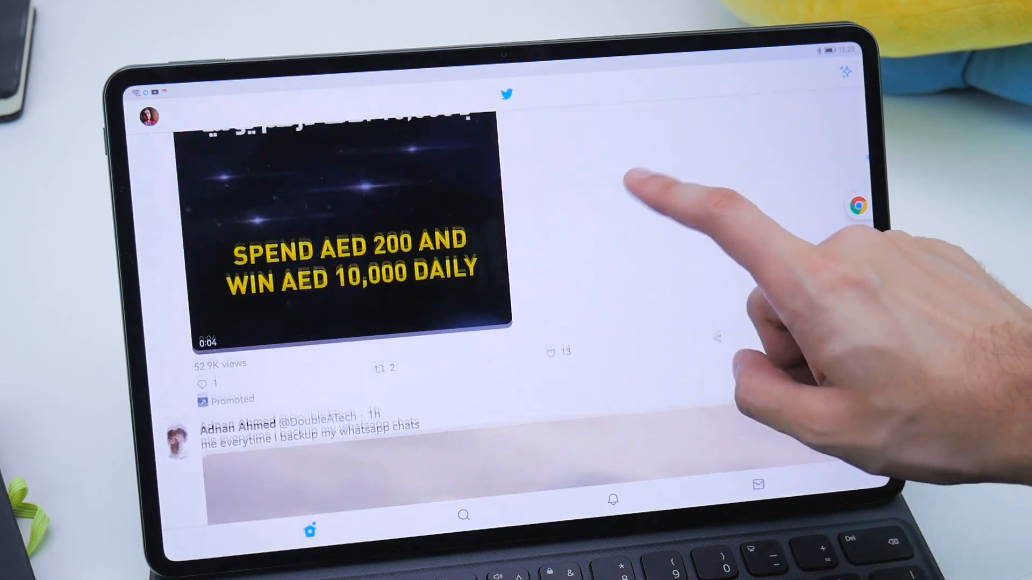
- Scroll the Twitter timeline down to image tweets and The Hundred's cricketer post
scroll("up", 3)
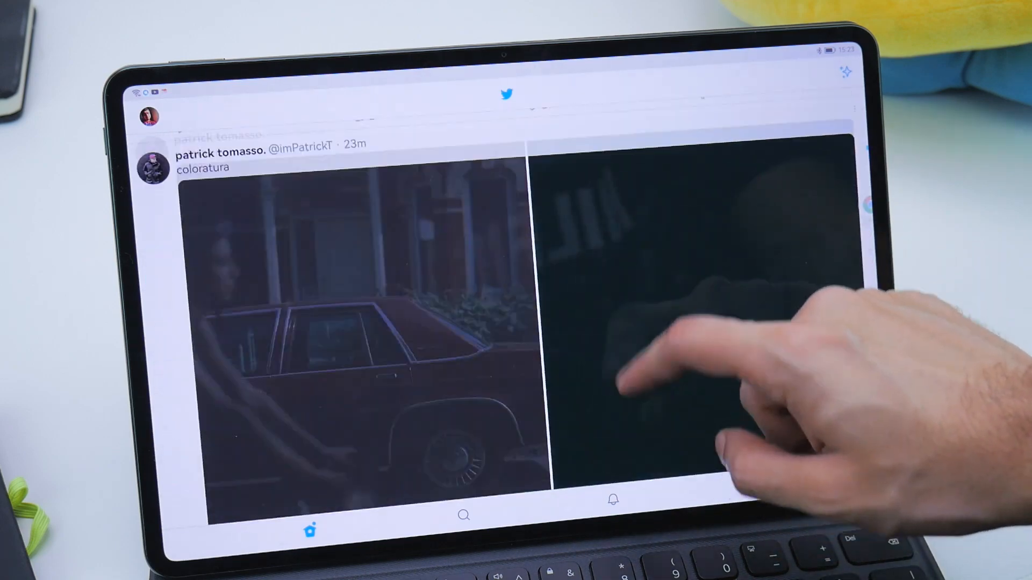
scroll("up", 3)
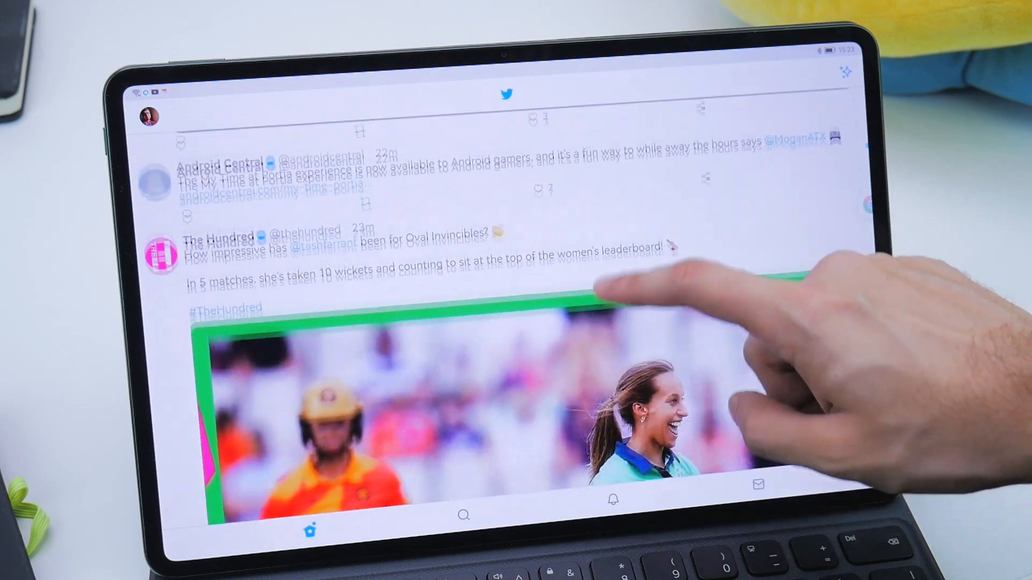